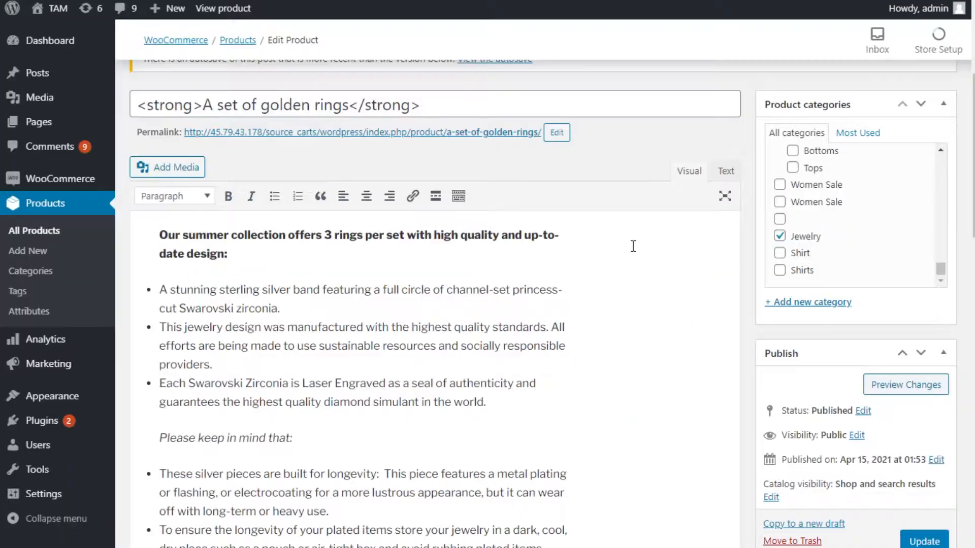
# Step: Open the Jewelry category, whose name is wrapped in HTML strong tags, from Products > Categories
pyautogui.click(31, 271)
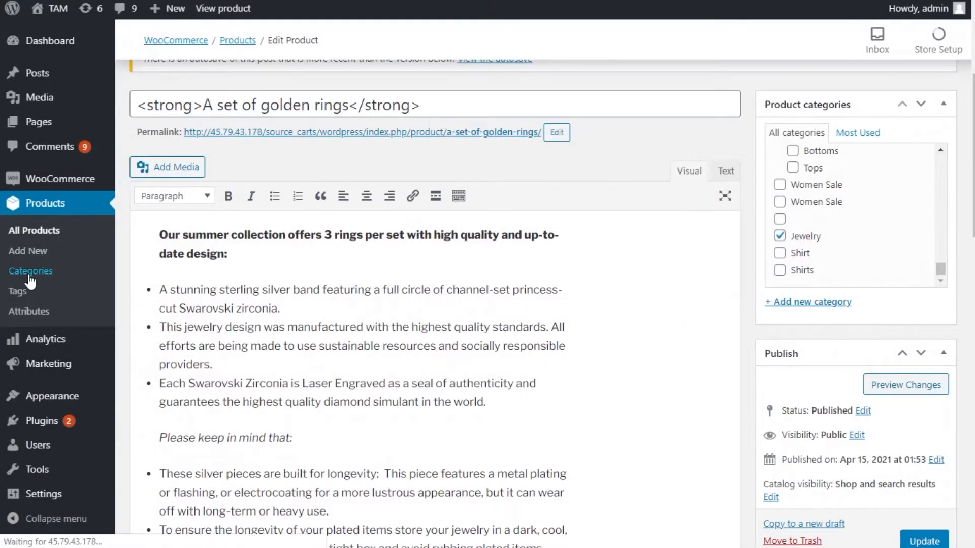
pyautogui.click(30, 270)
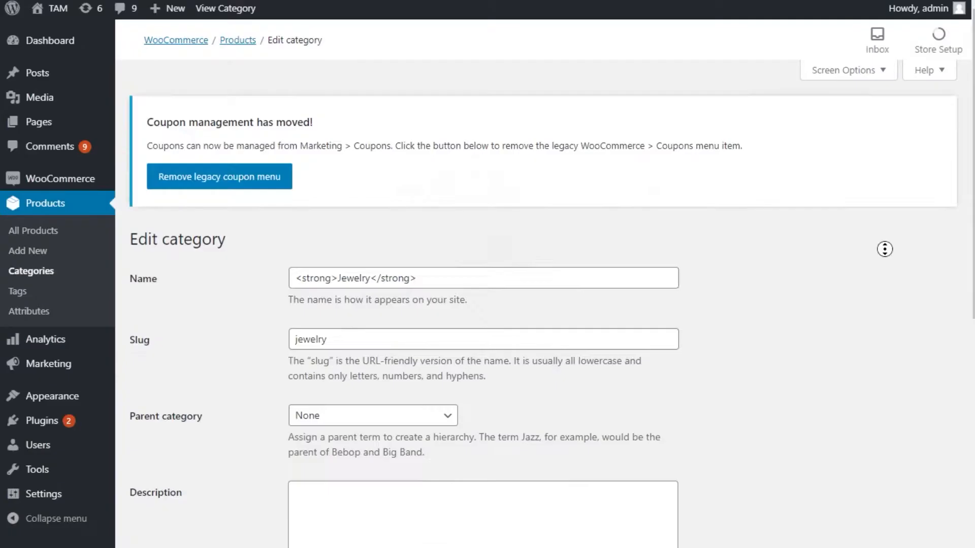
pyautogui.click(384, 435)
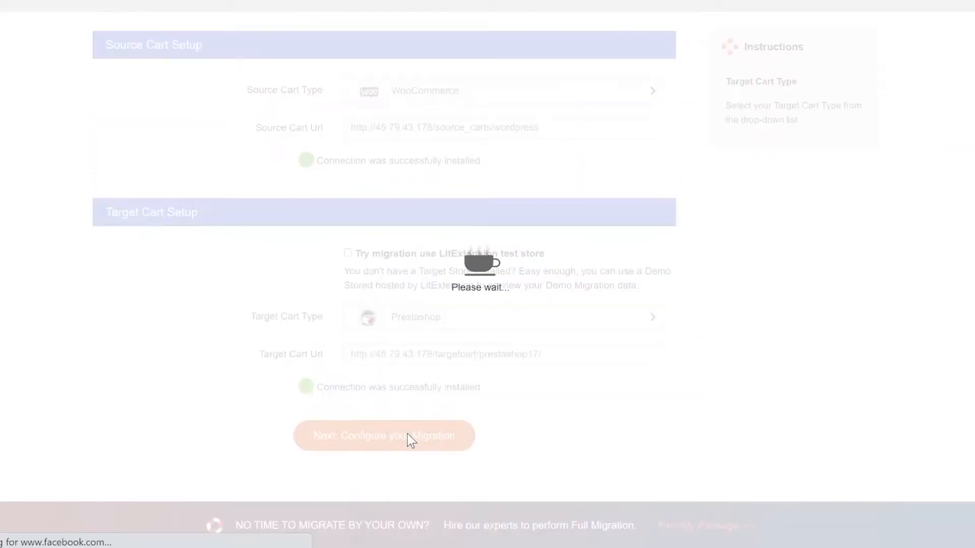
# Step: Check the completed smart update's result in the PrestaShop back office
pyautogui.click(384, 435)
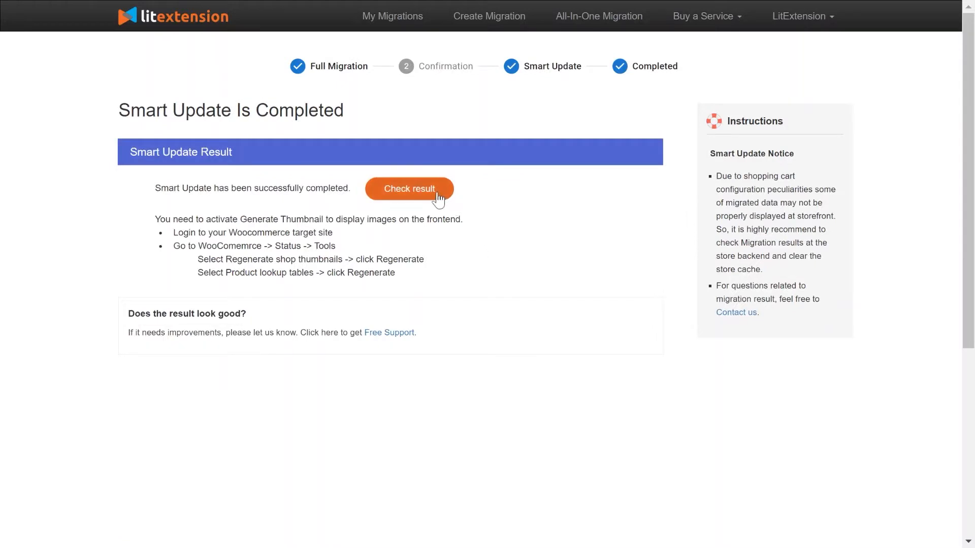
pyautogui.click(409, 189)
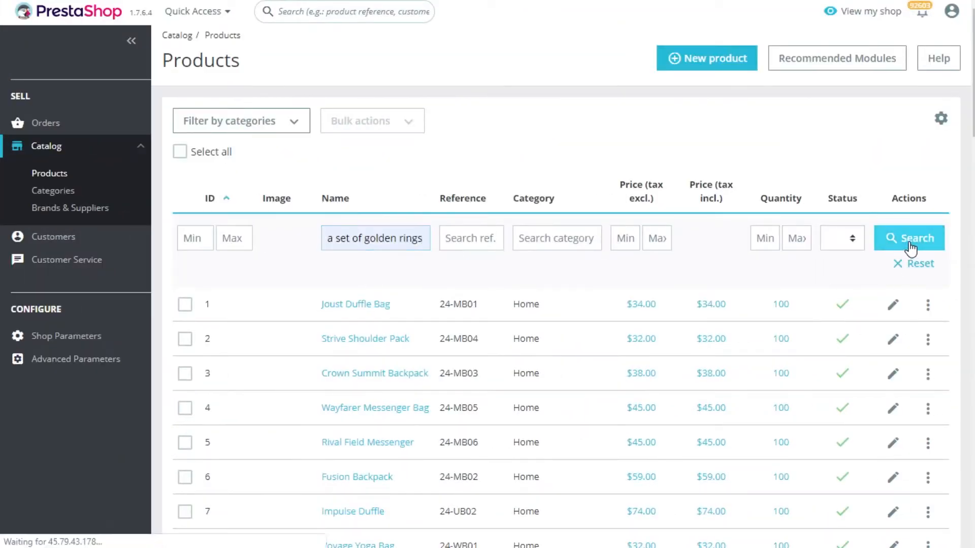
# Step: Search products for 'a set of golden rings', then move to Catalog > Categories
pyautogui.click(908, 237)
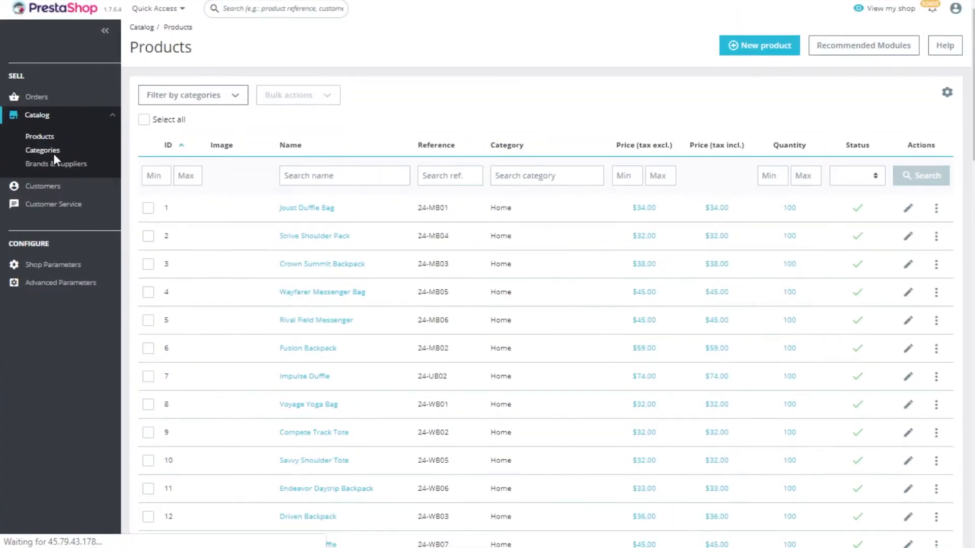
pyautogui.click(42, 151)
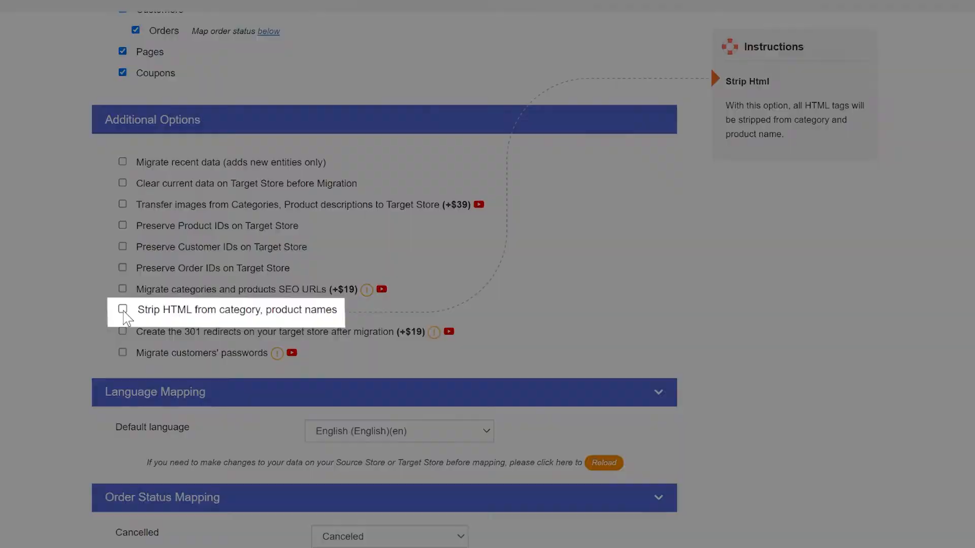
# Step: Bring up the LitExtension login page with the account email and password filled in
pyautogui.click(123, 308)
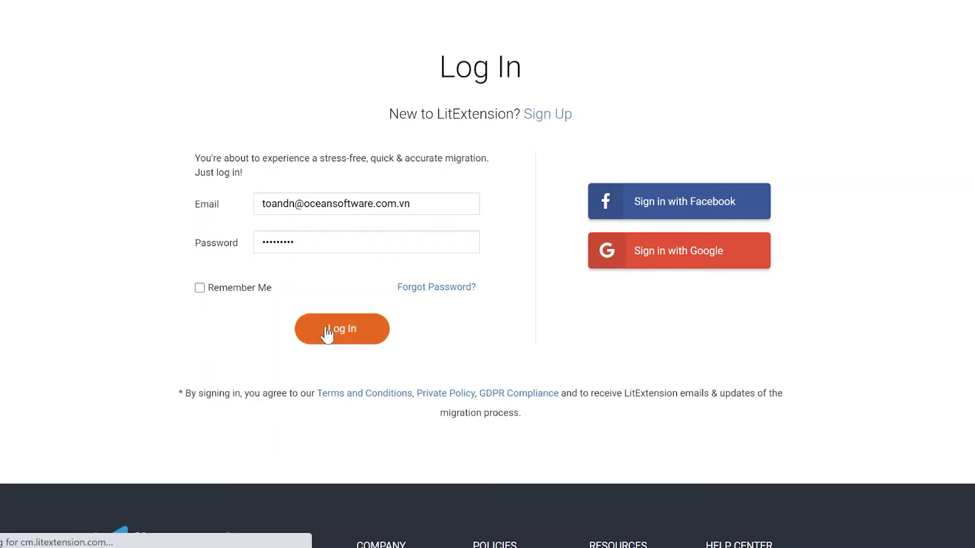
# Step: Sign in to the LitExtension account and start a new migration
pyautogui.click(341, 329)
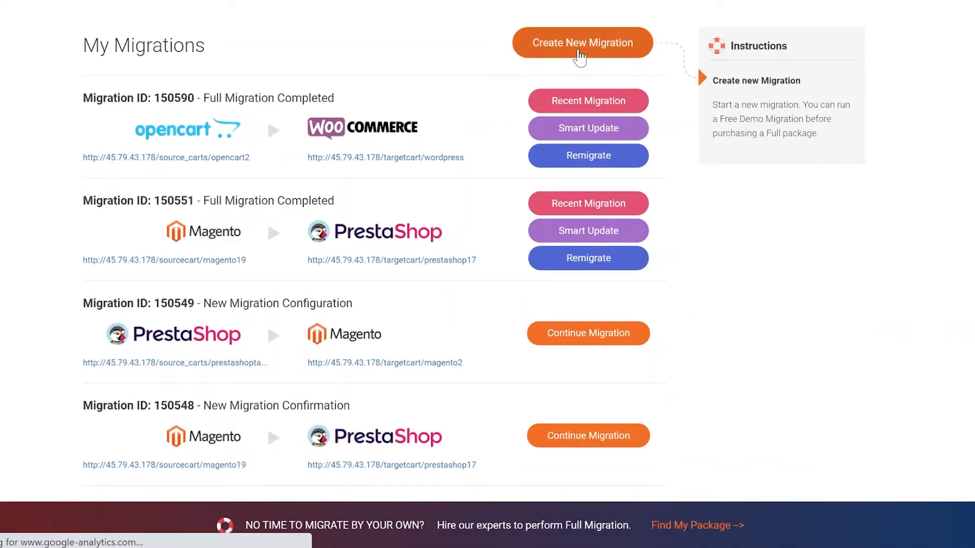
pyautogui.click(582, 43)
pyautogui.write('pres')
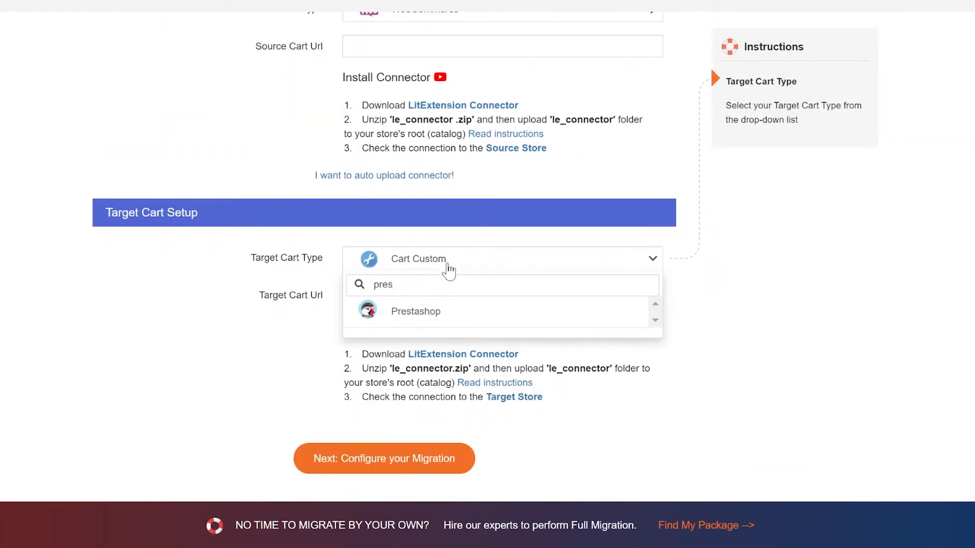
pyautogui.click(416, 310)
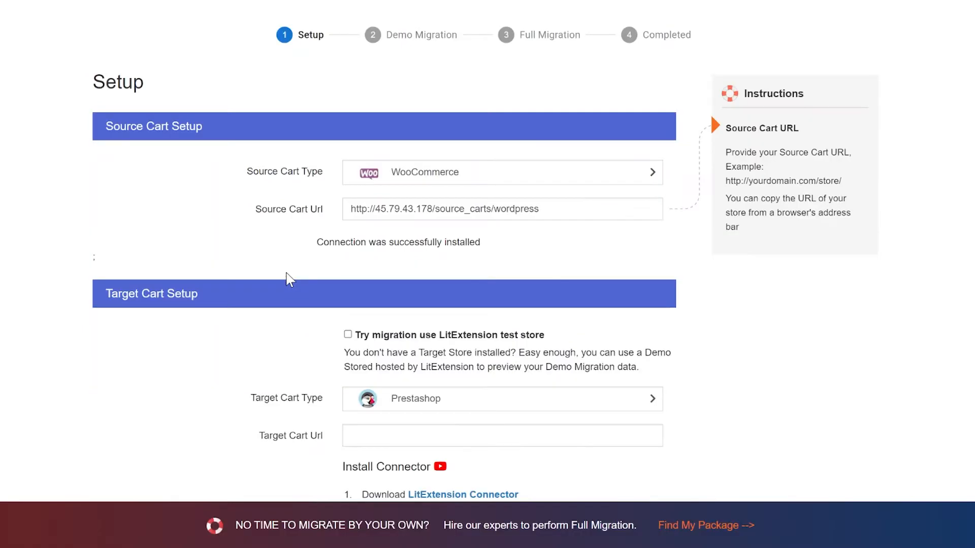
pyautogui.click(501, 191)
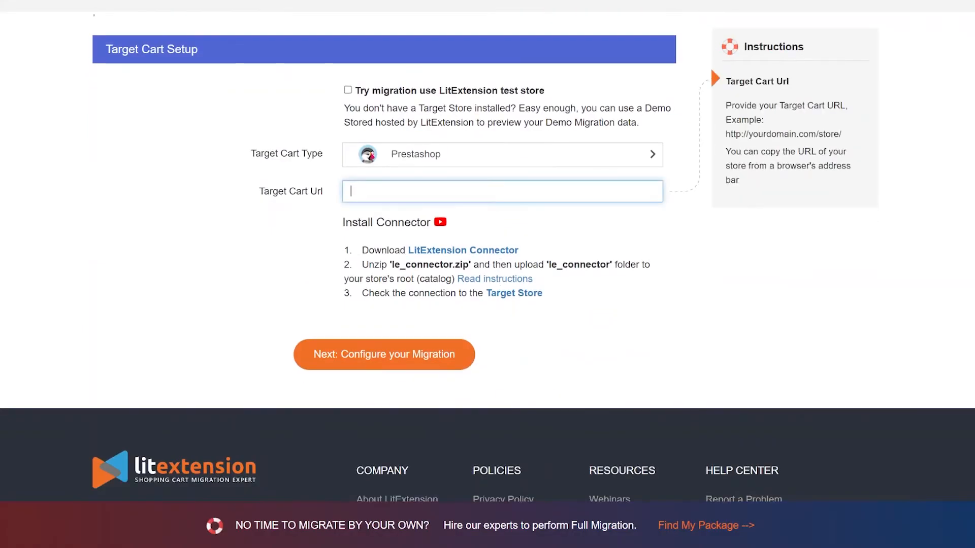
pyautogui.write('http://45.79.43.178/targetcart/prestashop17/')
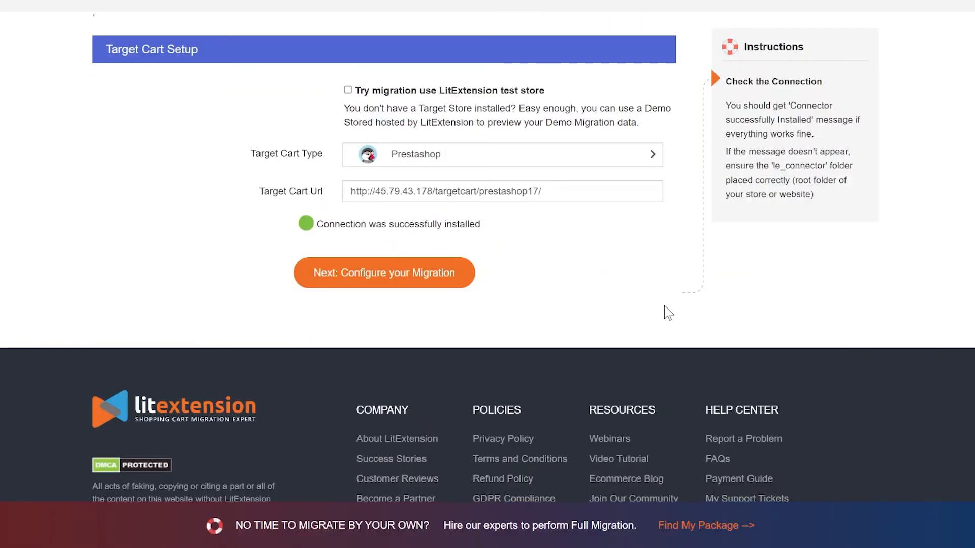
pyautogui.click(383, 272)
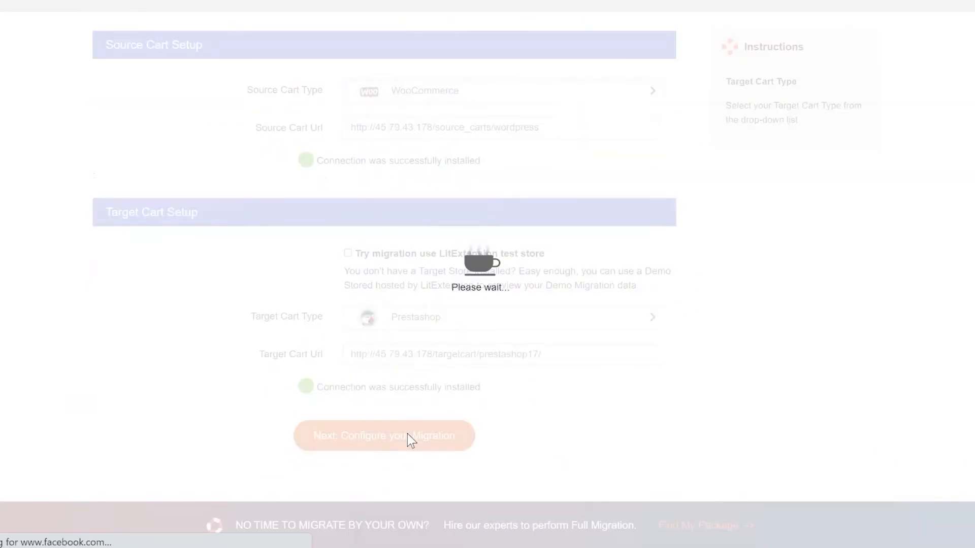
# Step: Select all entities, enable Strip HTML from category and product names, and skip the demo
pyautogui.click(384, 436)
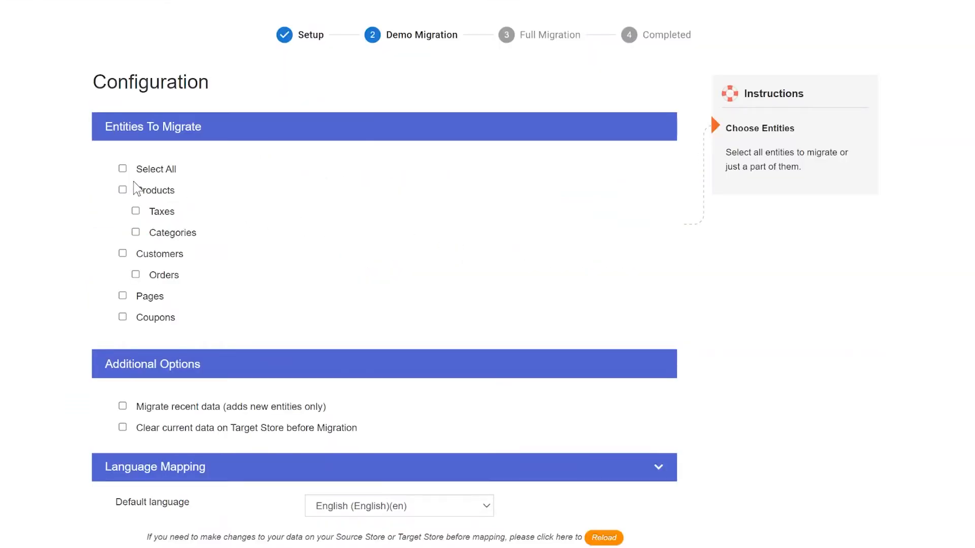
pyautogui.click(123, 169)
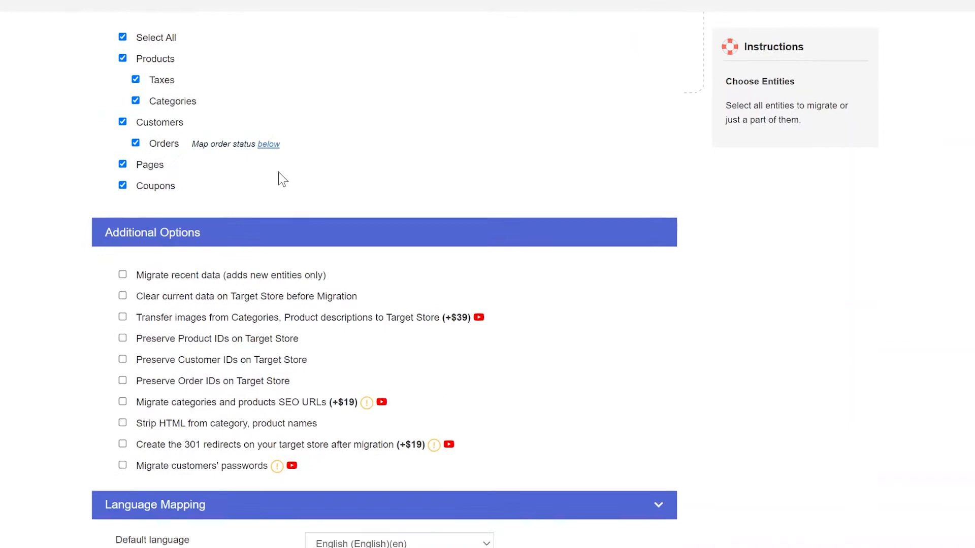
pyautogui.scroll(-3)
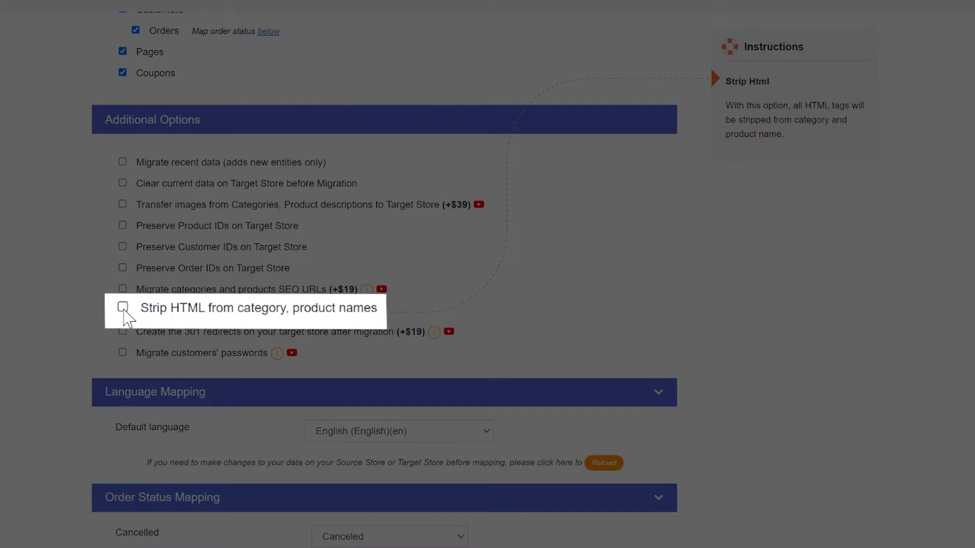
pyautogui.click(123, 307)
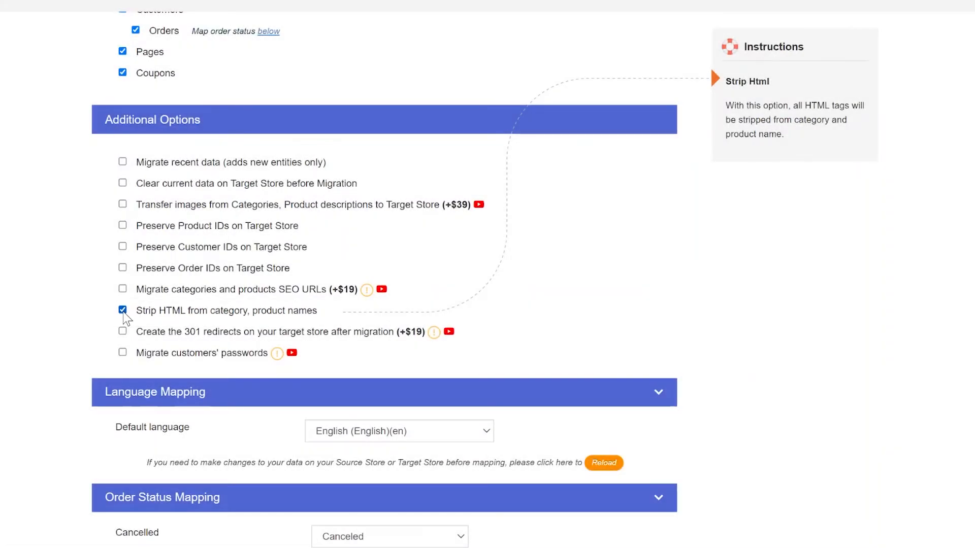
pyautogui.click(384, 319)
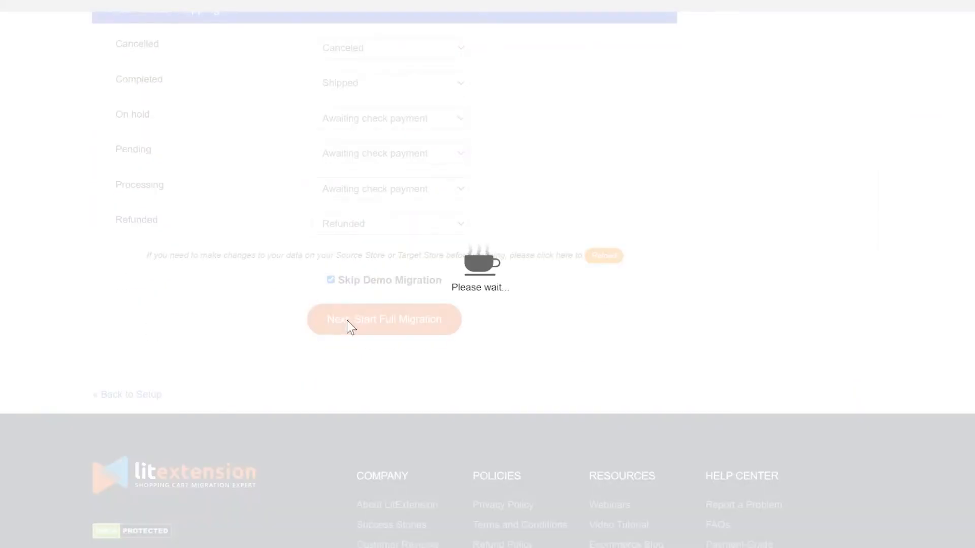
# Step: Start the full migration with $229 from the summary page
pyautogui.click(383, 319)
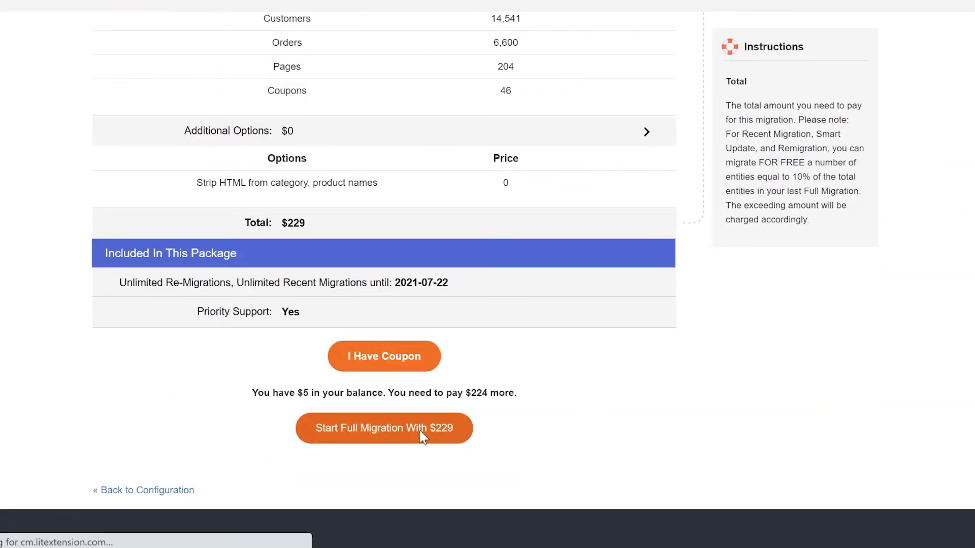
pyautogui.click(384, 427)
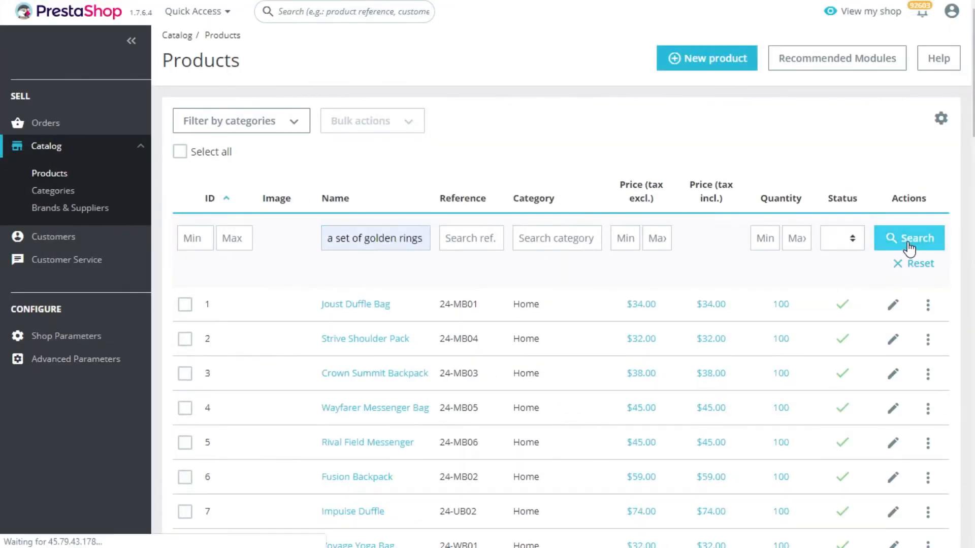
# Step: Search for the A Set of Golden Rings product, then switch to the category list
pyautogui.click(908, 237)
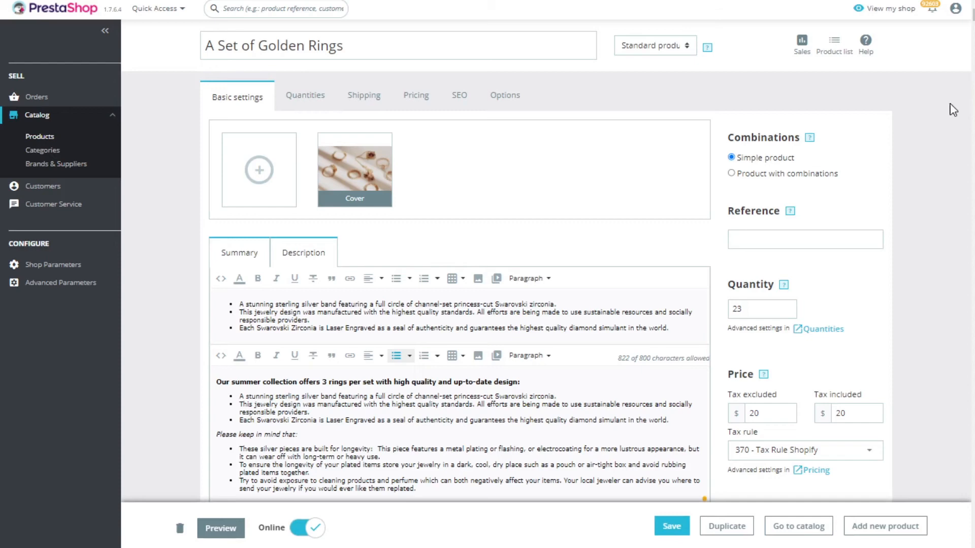
pyautogui.click(42, 150)
pyautogui.write('jewelry')
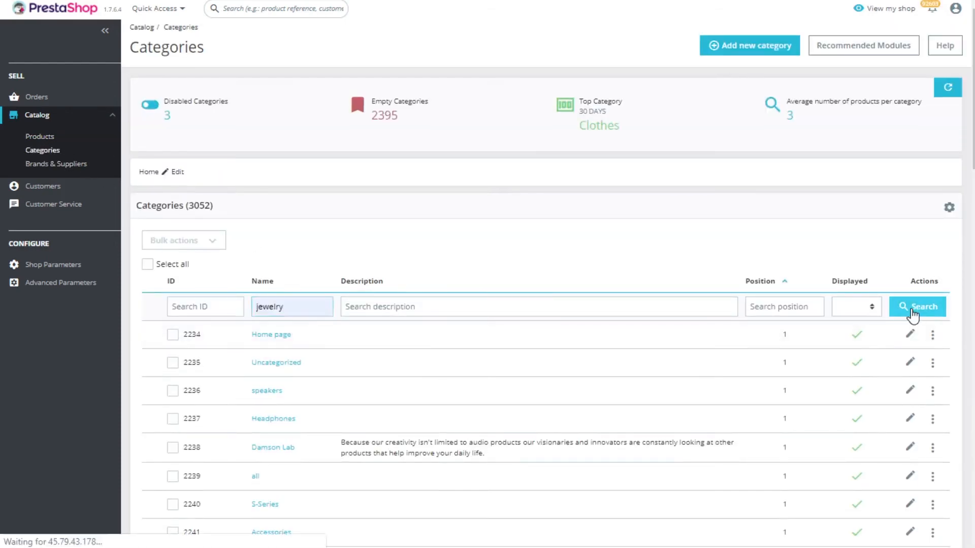
# Step: Filter categories by the name jewelry, then launch a free demo from the LitExtension homepage
pyautogui.click(917, 306)
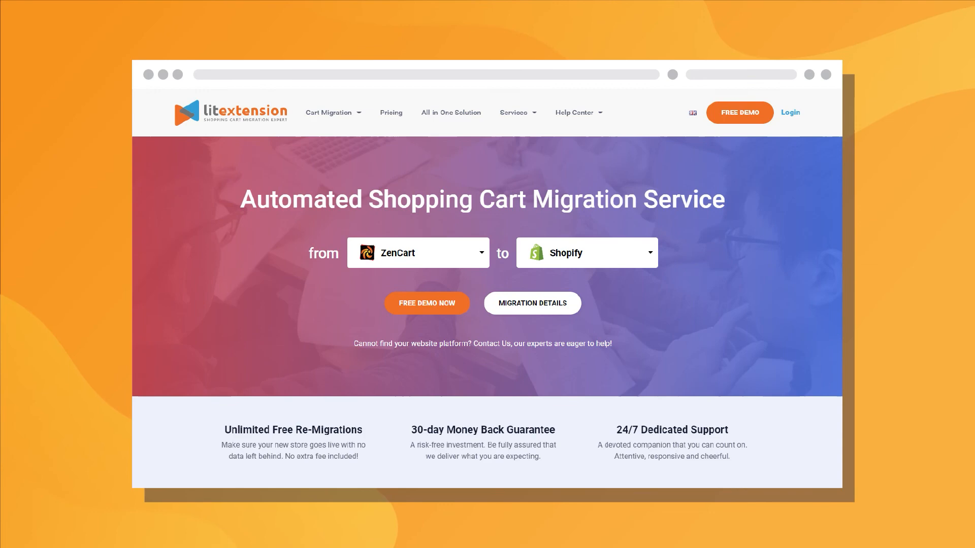
pyautogui.click(427, 304)
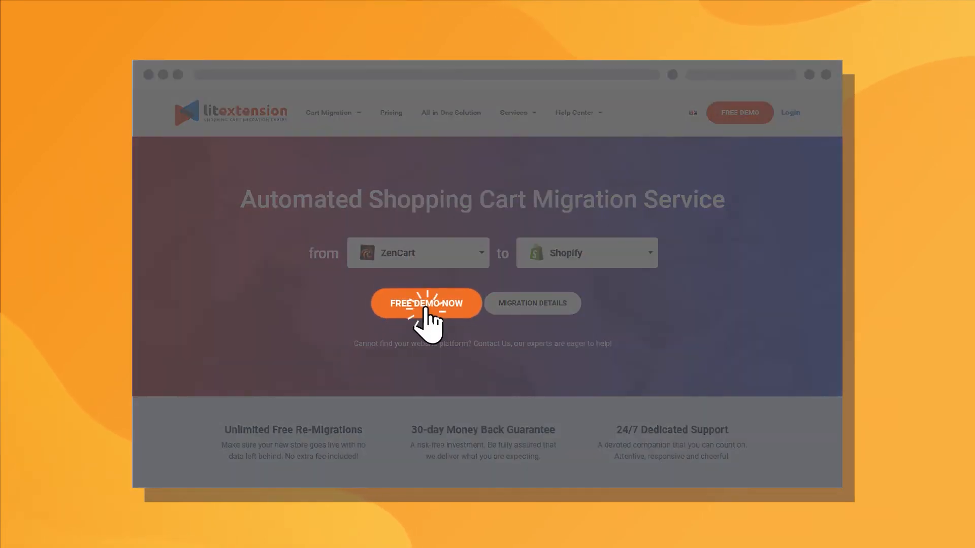